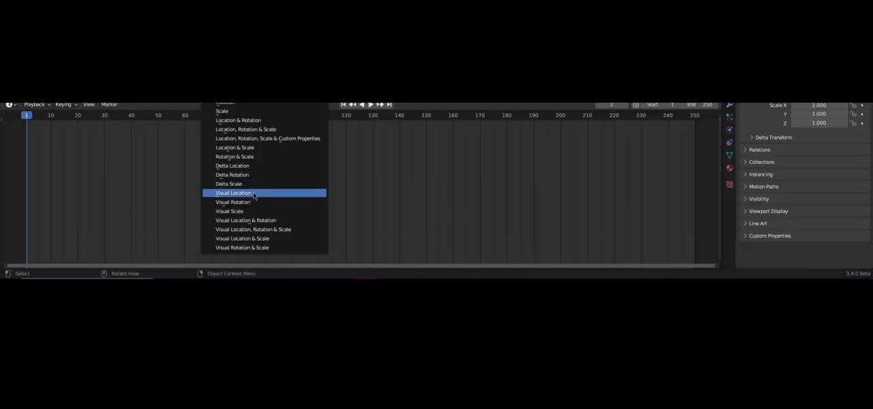
Insert a Visual Location keyframe at frame 1 from the Timeline's Keying menu, moving the playhead to frame 79.
{"action": "left_click", "coordinate": [233, 193]}
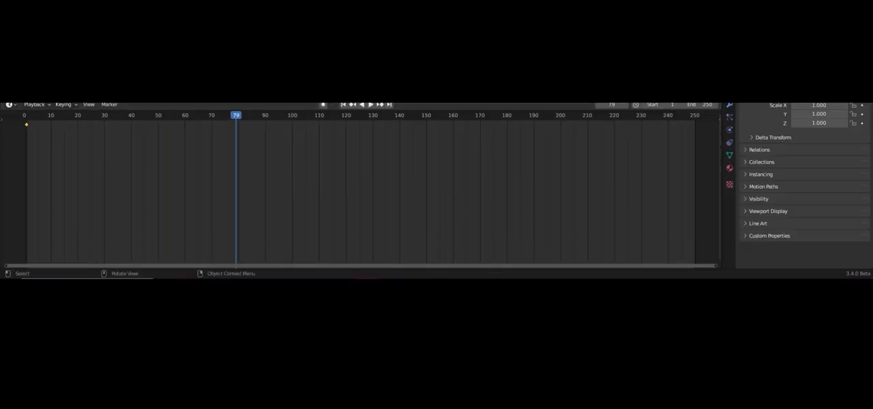